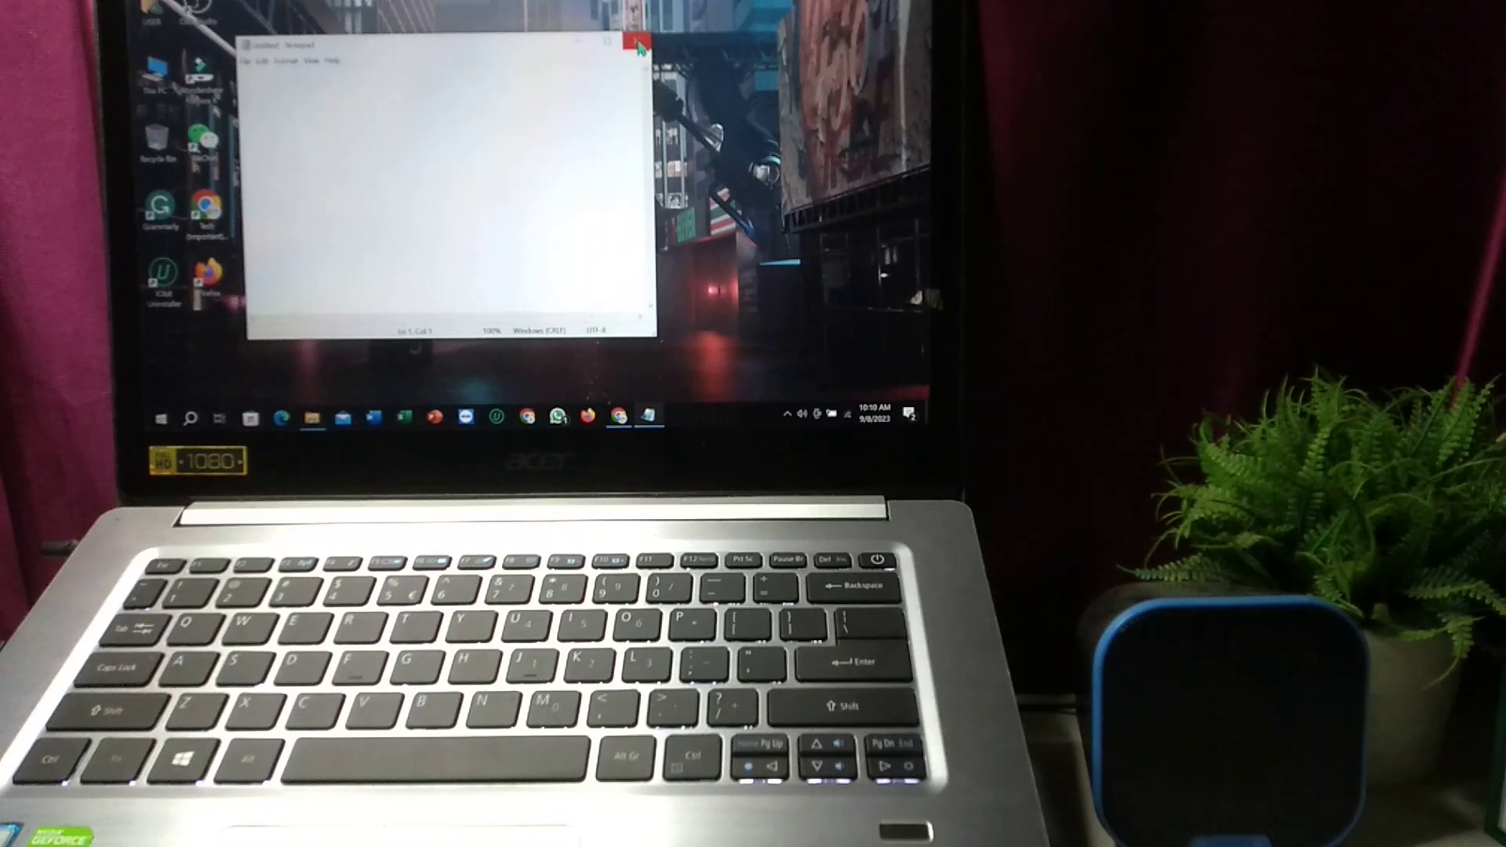
# Step: Close the empty Notepad window to reveal the desktop
pyautogui.click(637, 42)
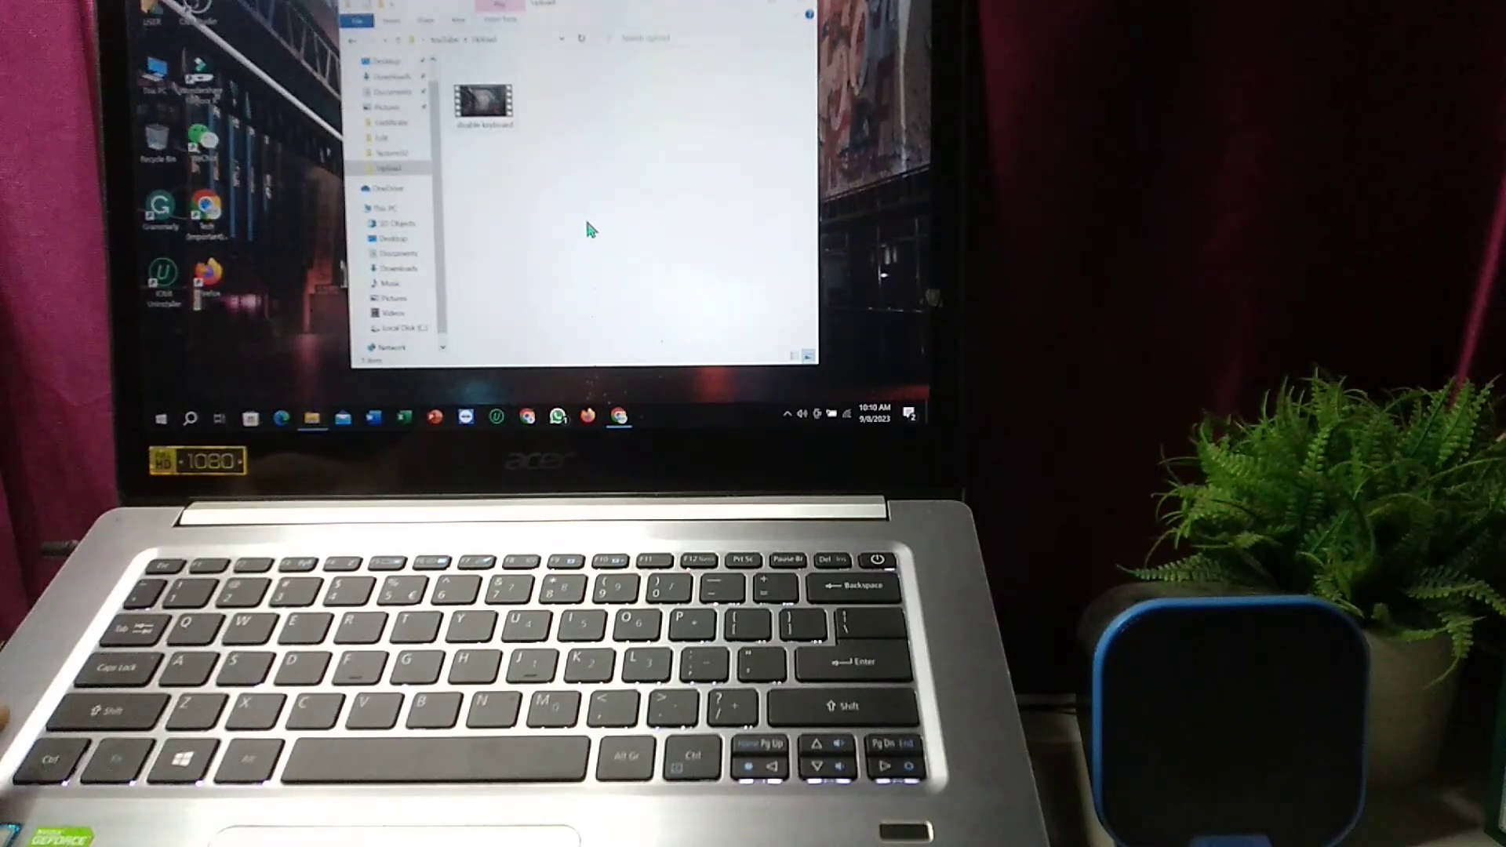
# Step: Select the single video file in the YouTube > Upload folder for deletion
pyautogui.click(485, 101)
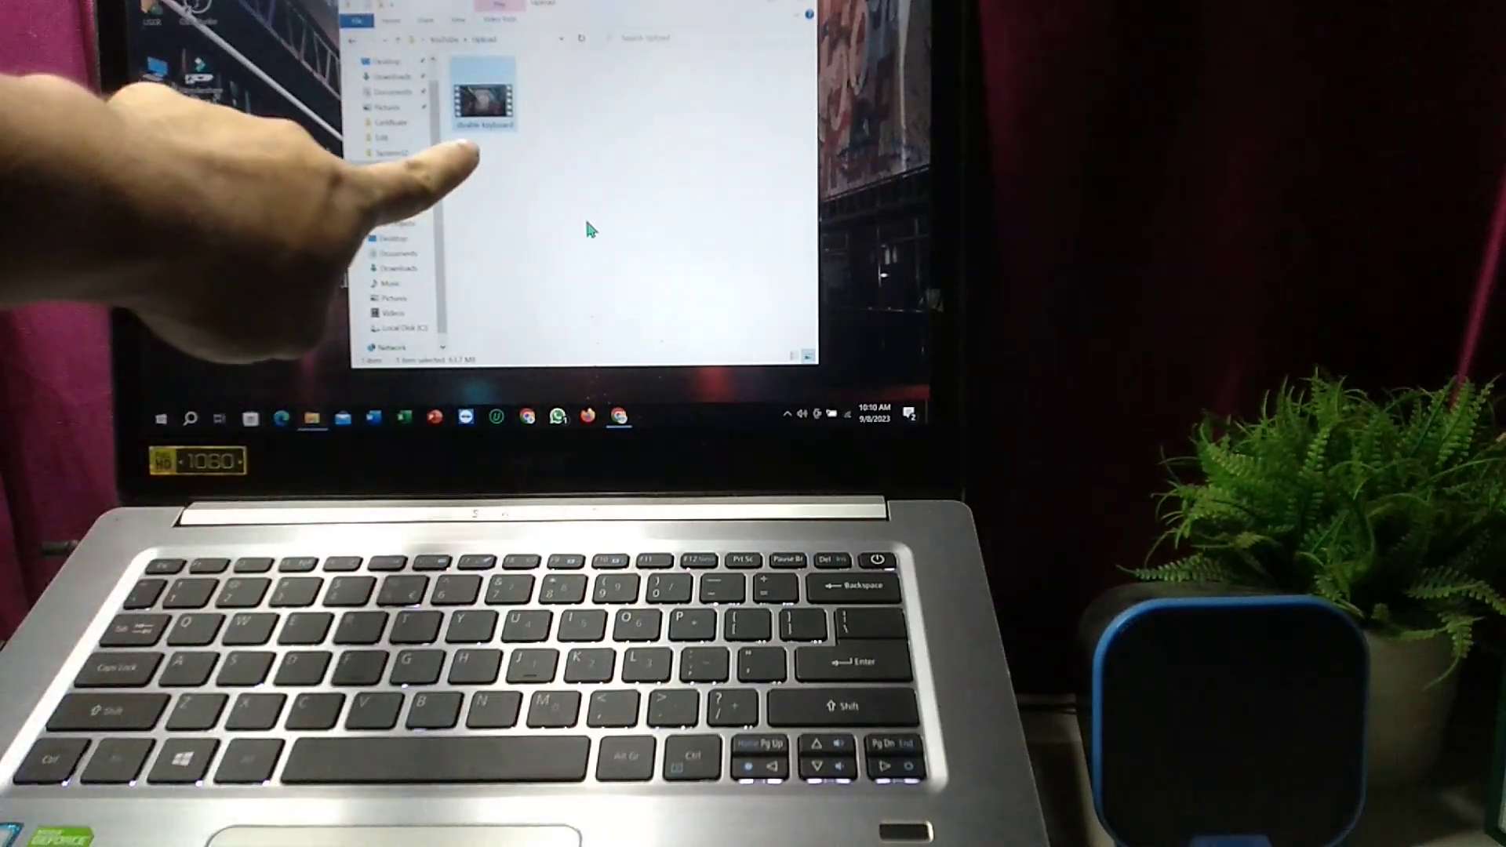